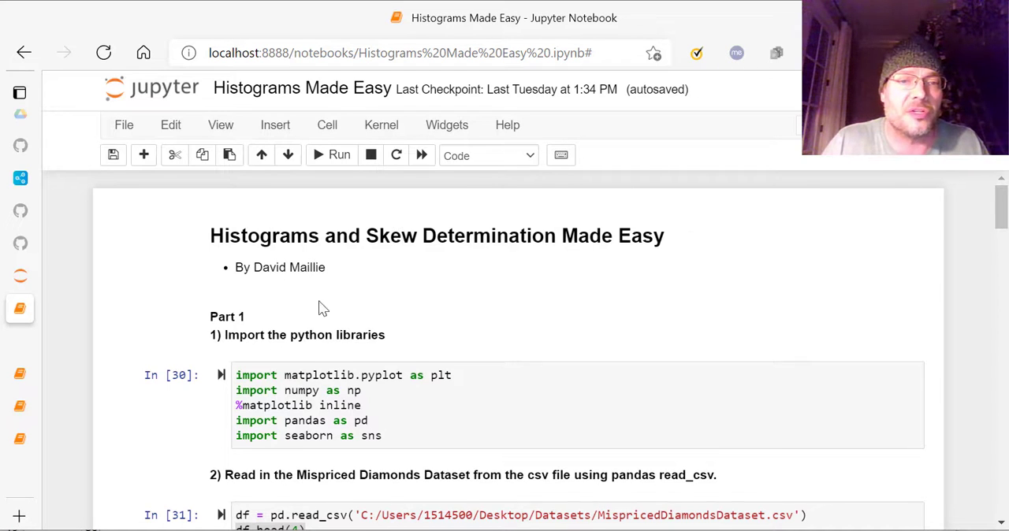
# Scroll past the import, read_csv and dropna cells to the Diamond Count by Price histogram
pyautogui.scroll(-3)
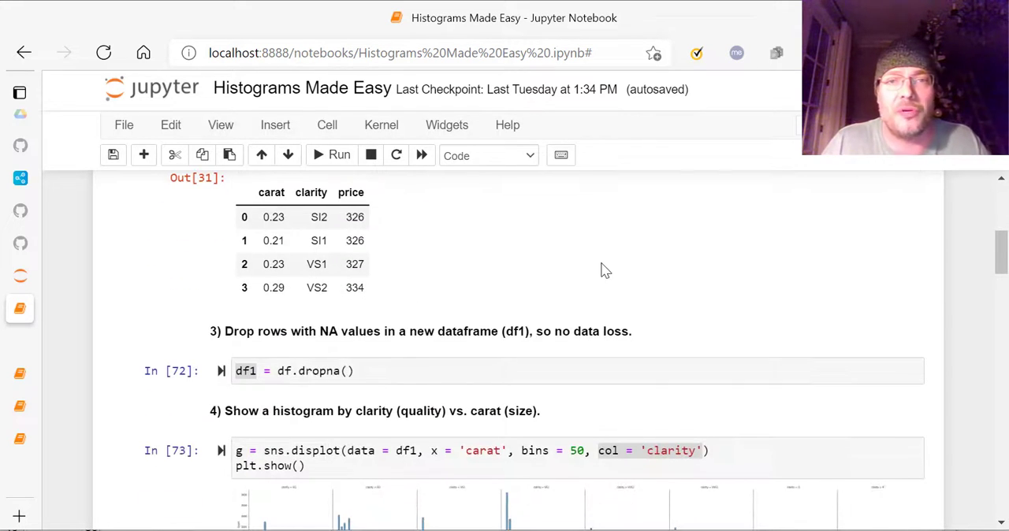
pyautogui.scroll(3)
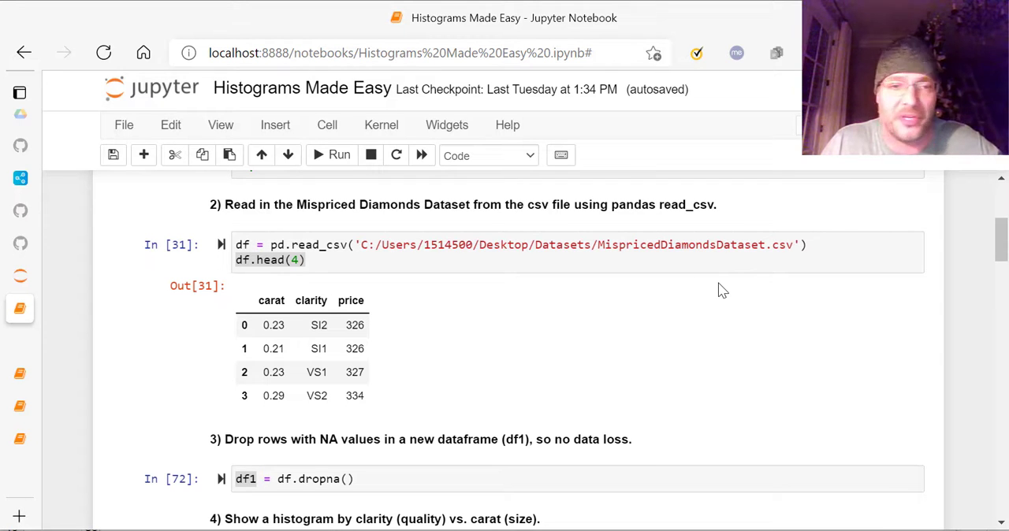
pyautogui.scroll(-3)
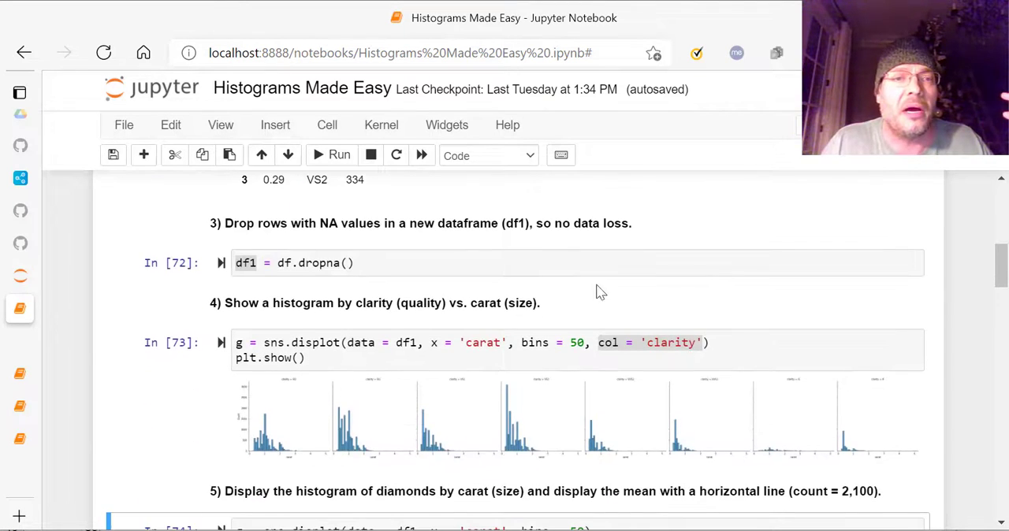
pyautogui.scroll(-3)
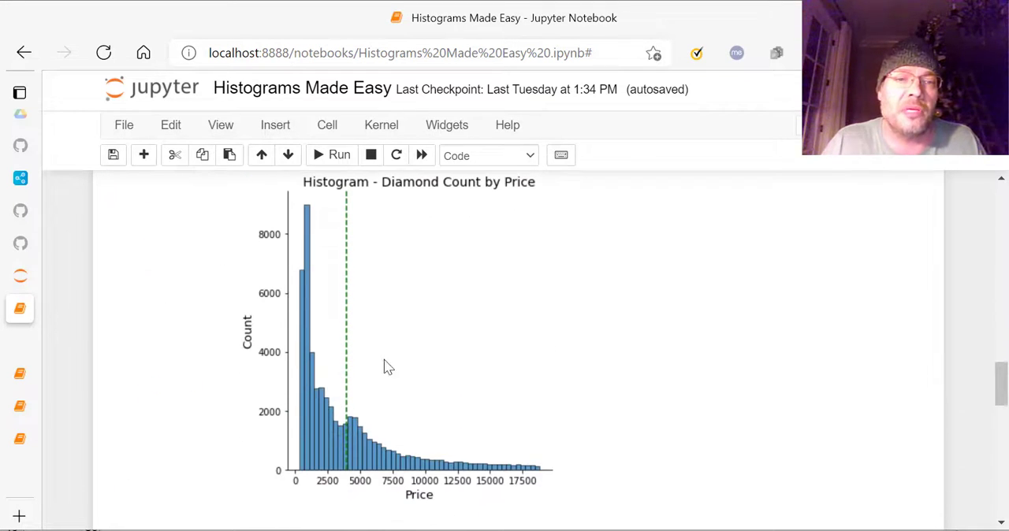
pyautogui.moveTo(347, 264)
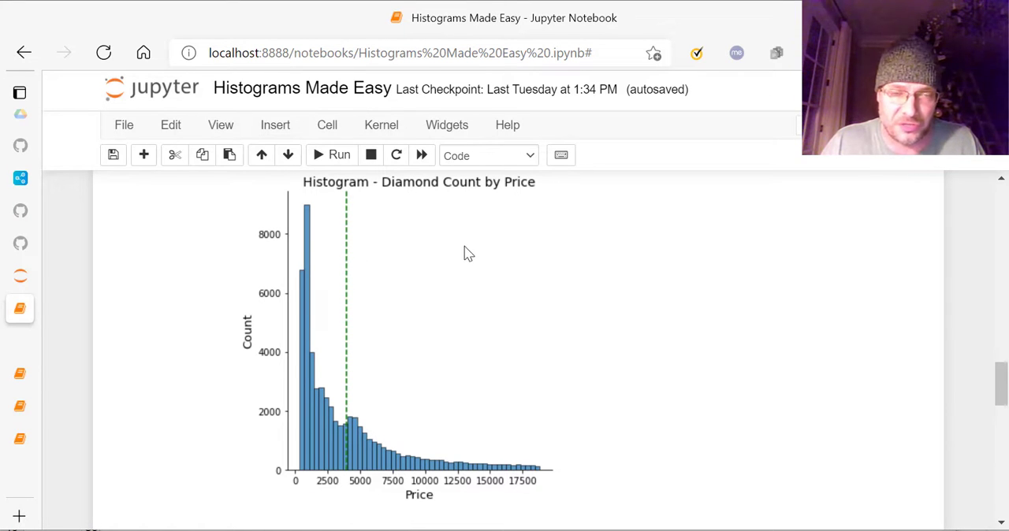
pyautogui.scroll(-3)
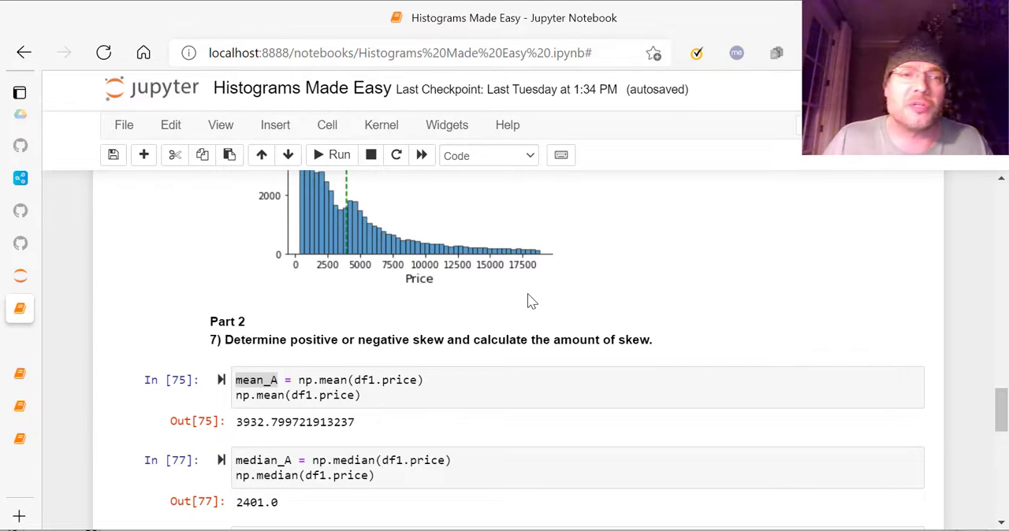
pyautogui.moveTo(347, 294)
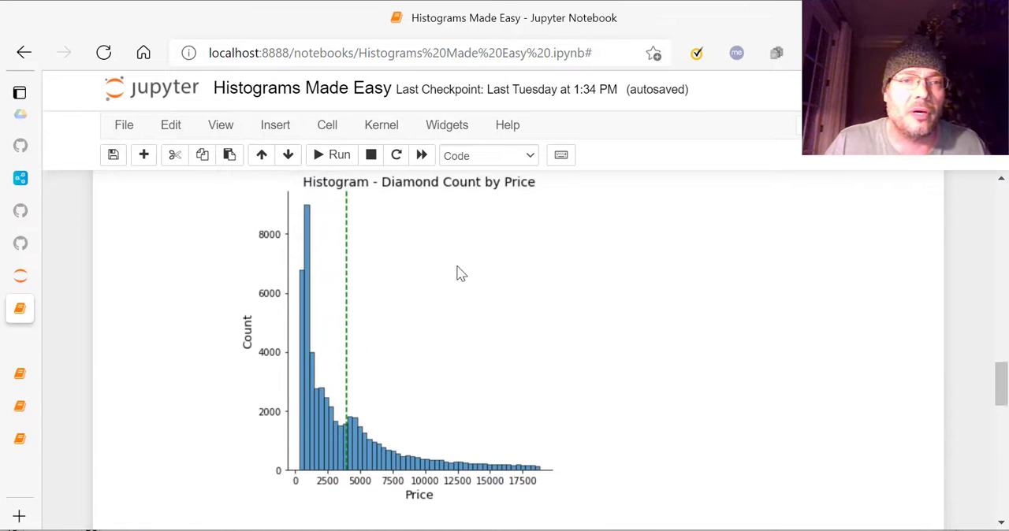
pyautogui.moveTo(287, 243)
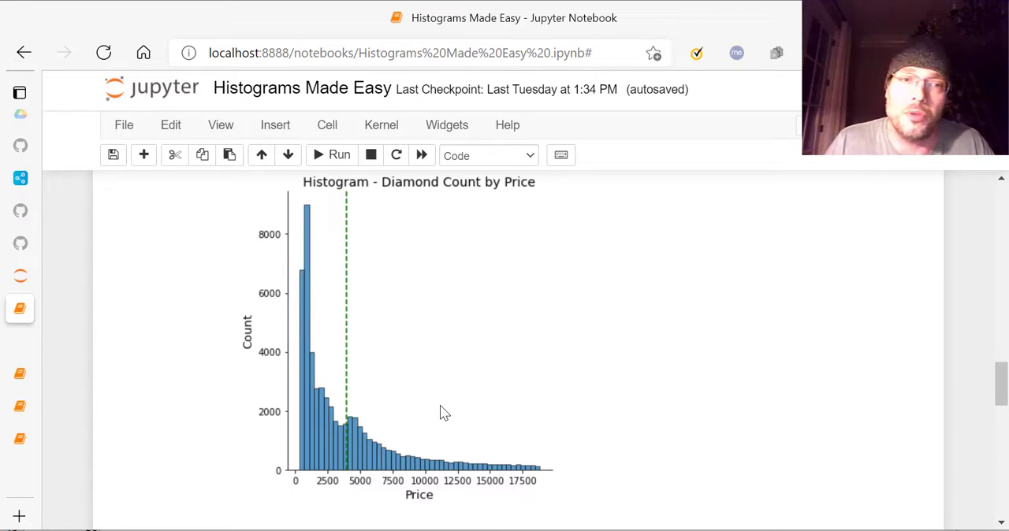
# Scroll to Part 2's np.mean, np.median and statistics.mode price results (mode 605)
pyautogui.scroll(-3)
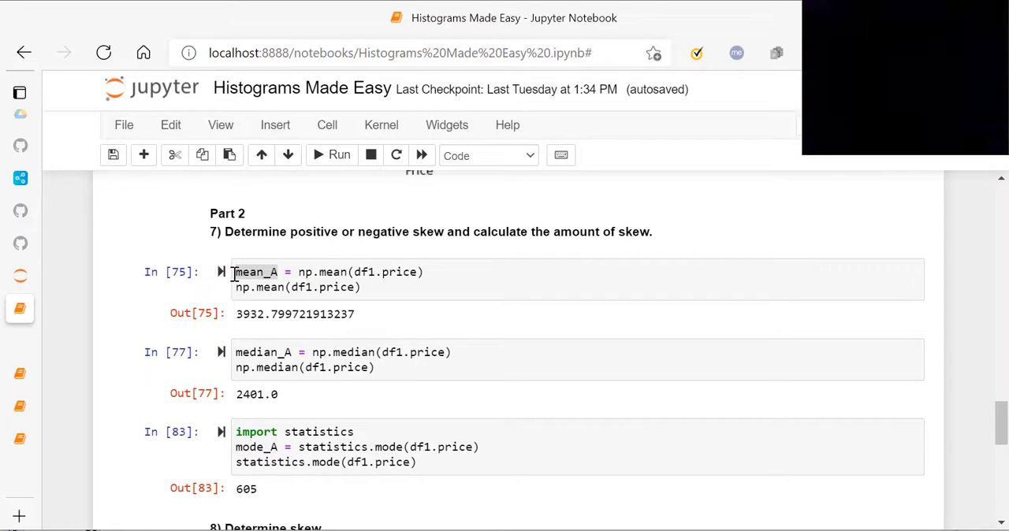
pyautogui.click(281, 272)
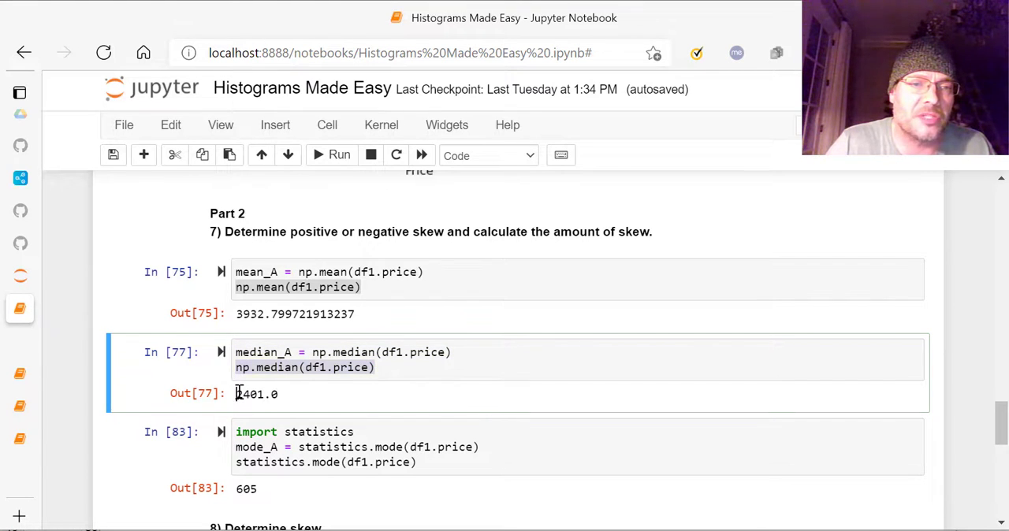
pyautogui.doubleClick(257, 394)
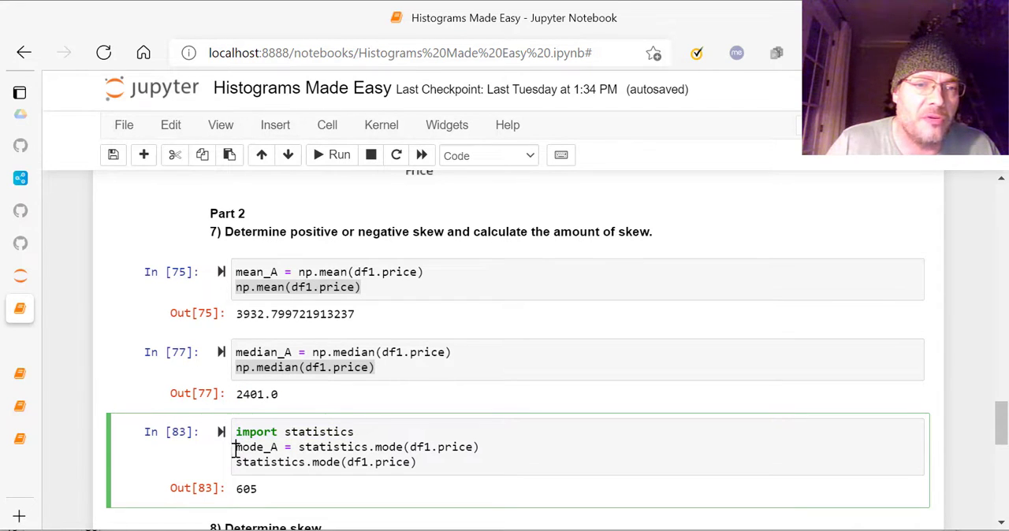
pyautogui.doubleClick(255, 447)
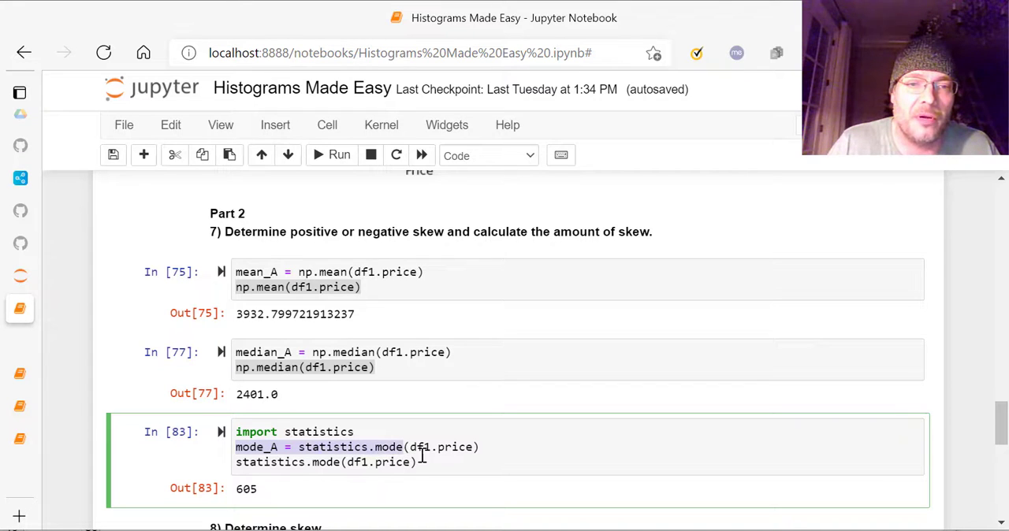
pyautogui.moveTo(393, 364)
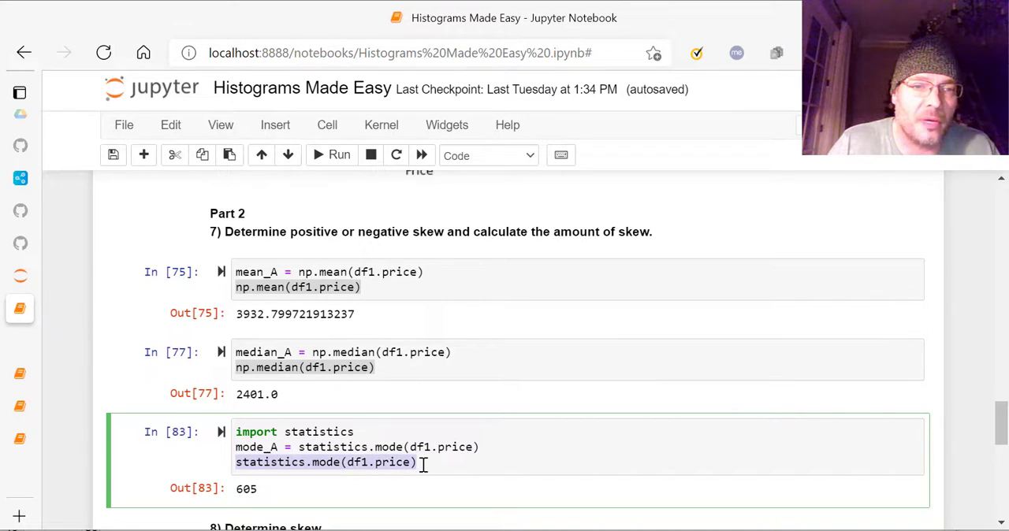
pyautogui.moveTo(286, 498)
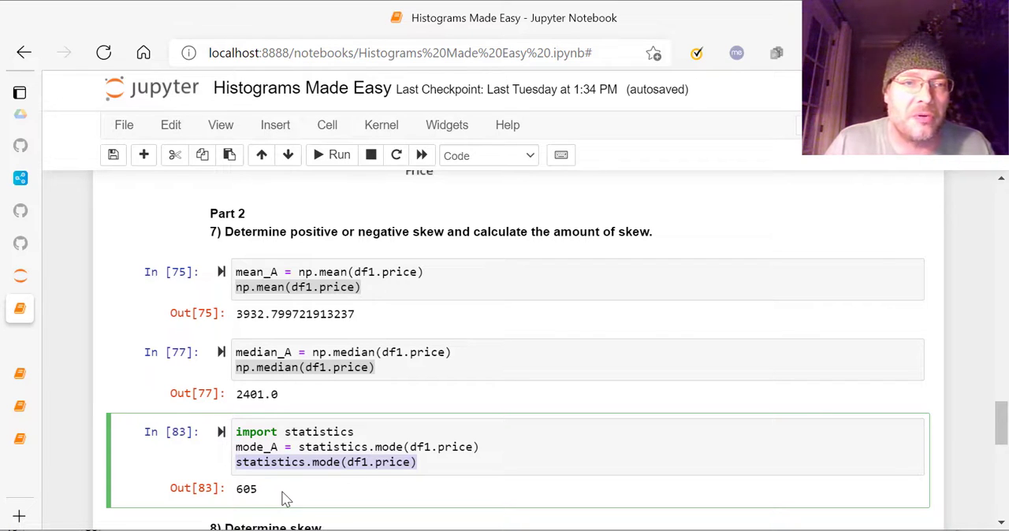
# Scroll to the '8) Determine skew.' markdown listing positive, negative and no skew orderings
pyautogui.scroll(-3)
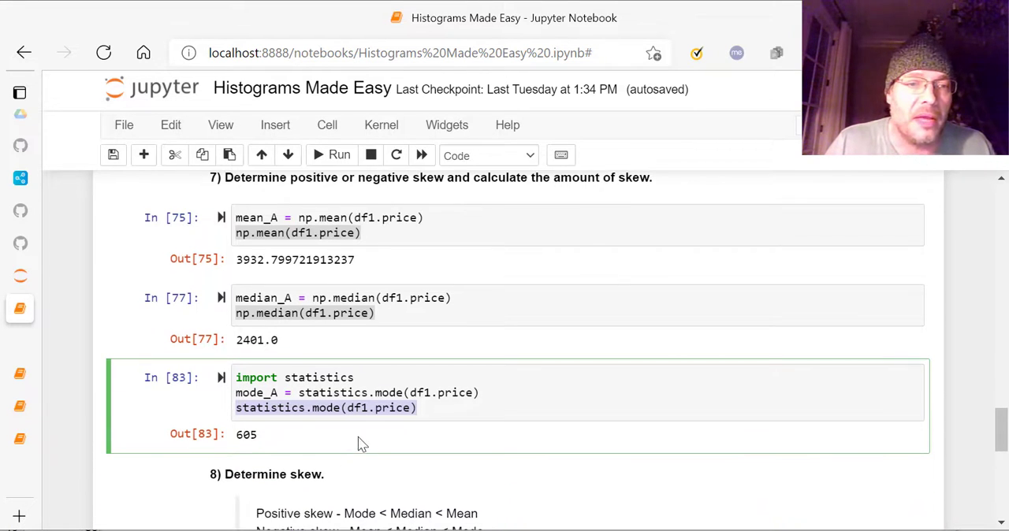
pyautogui.scroll(-3)
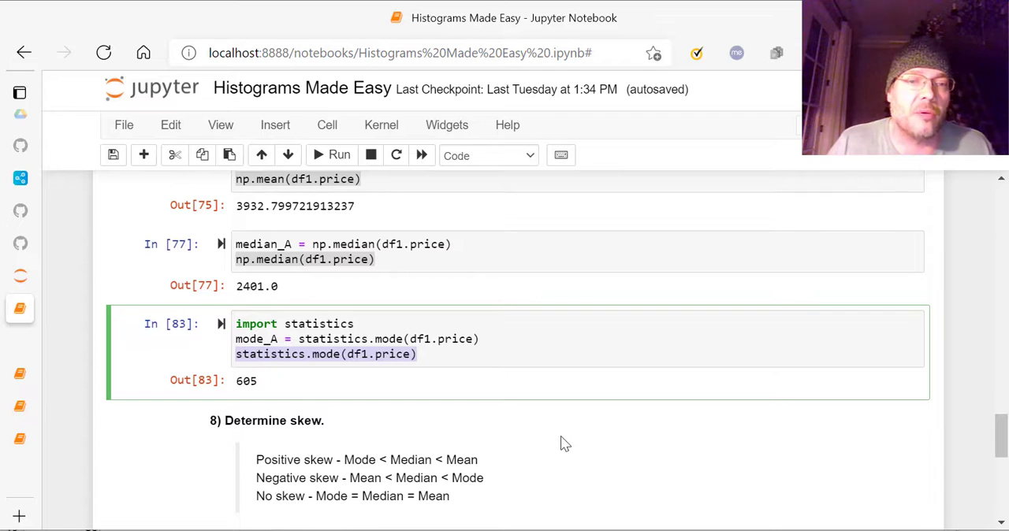
pyautogui.moveTo(569, 449)
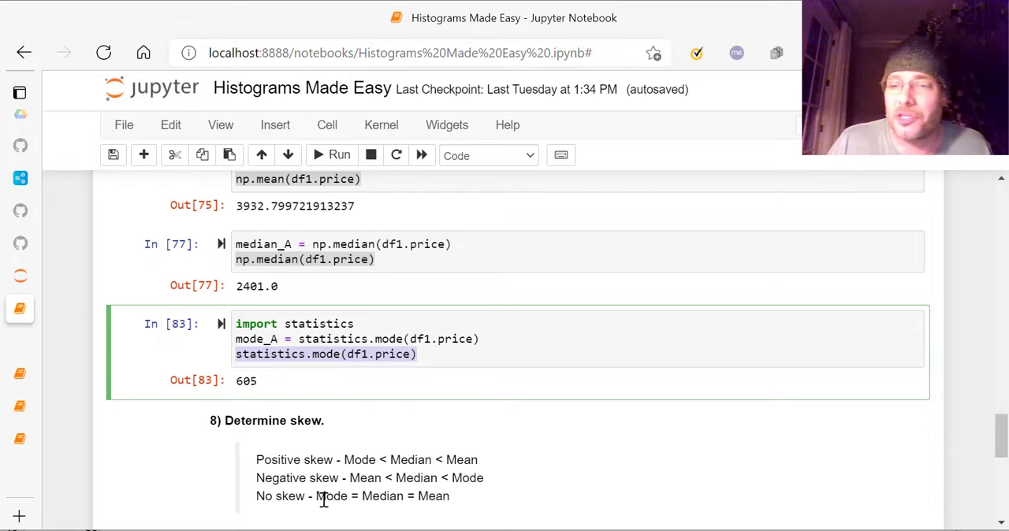
pyautogui.moveTo(490, 494)
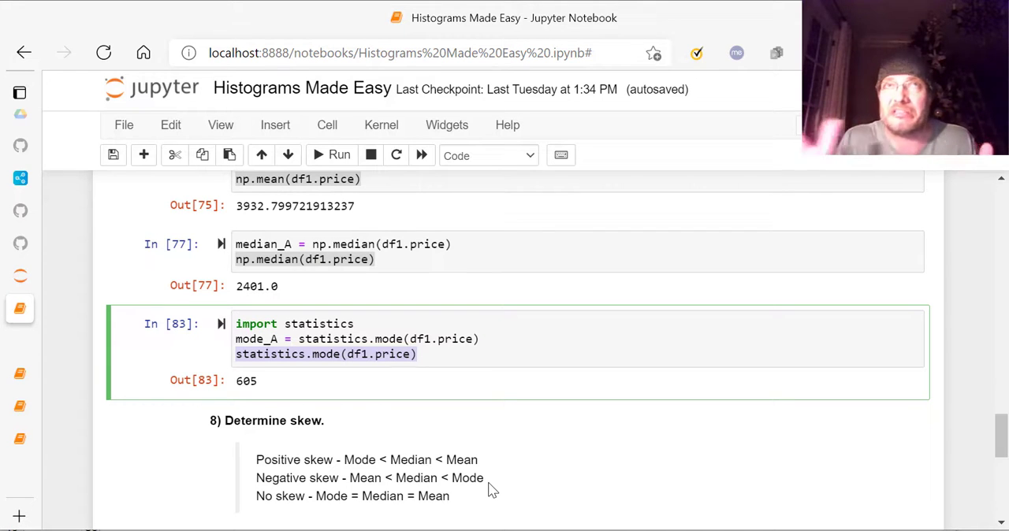
pyautogui.moveTo(473, 477)
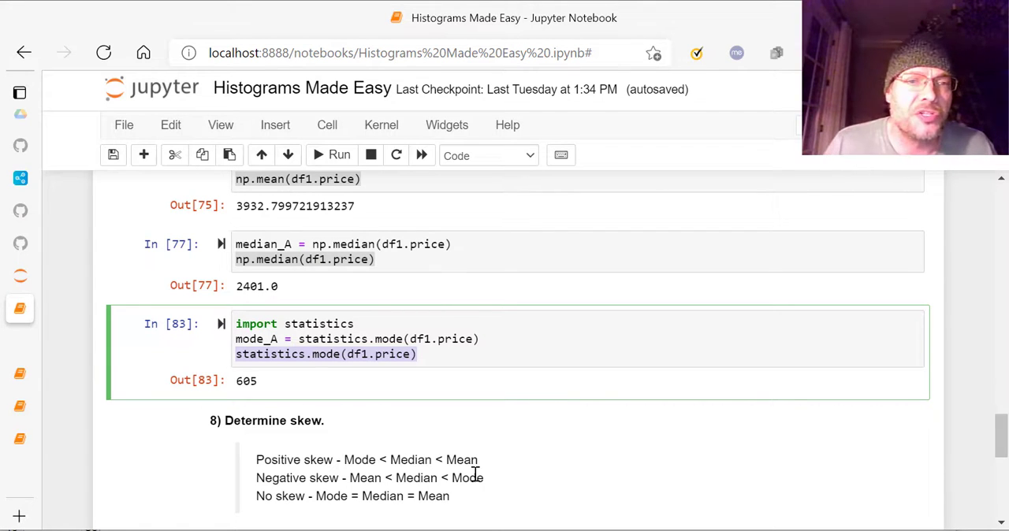
pyautogui.moveTo(542, 446)
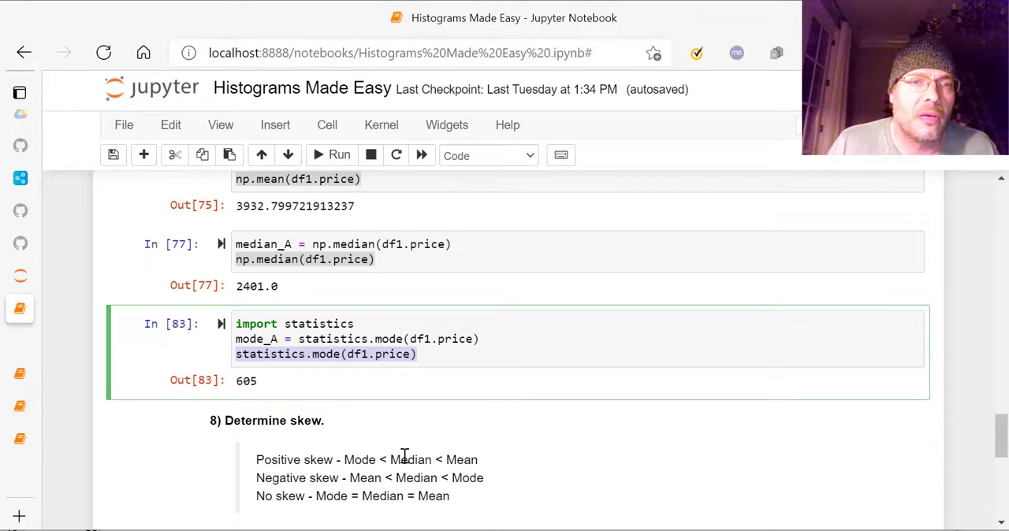
pyautogui.moveTo(555, 467)
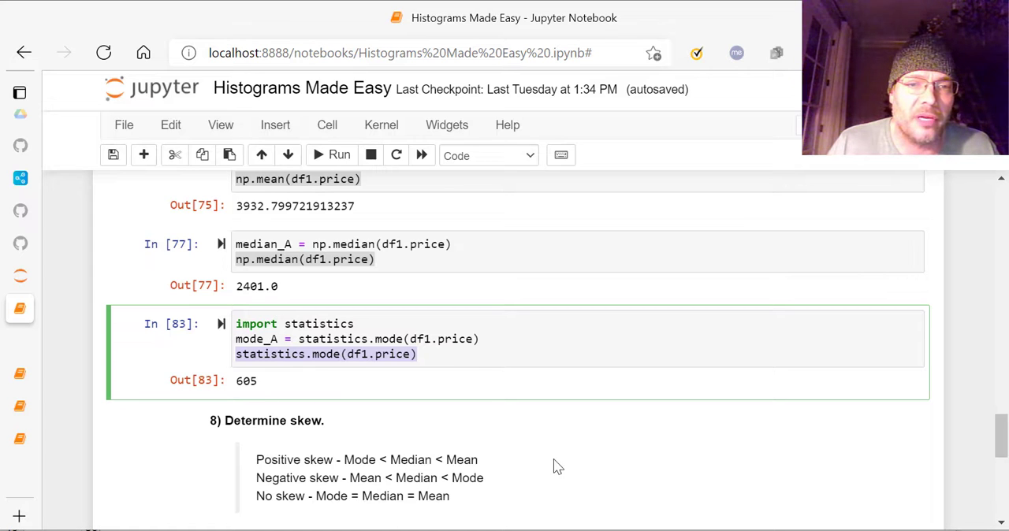
# Highlight the Mode < Median < Mean rule and 'Positive skew', then move to step 9
pyautogui.doubleClick(466, 459)
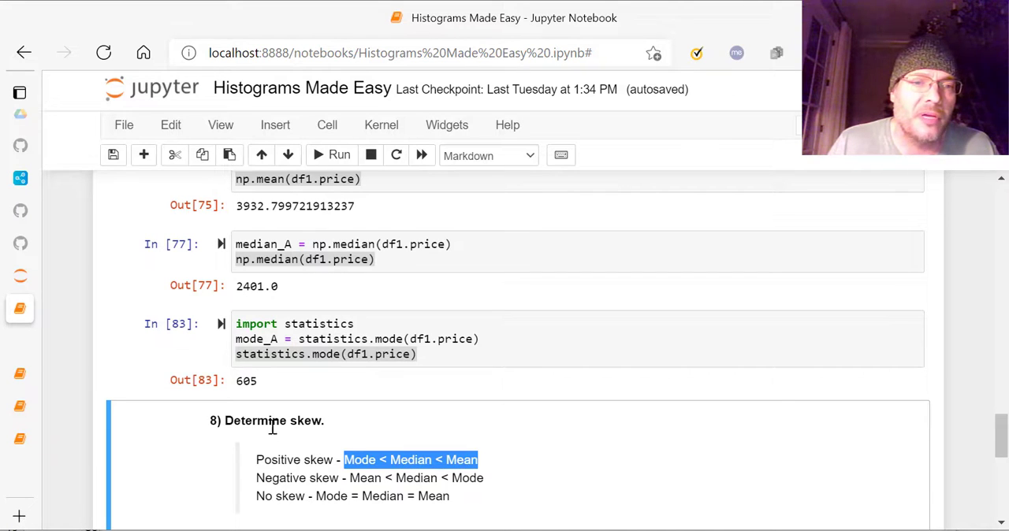
pyautogui.doubleClick(286, 459)
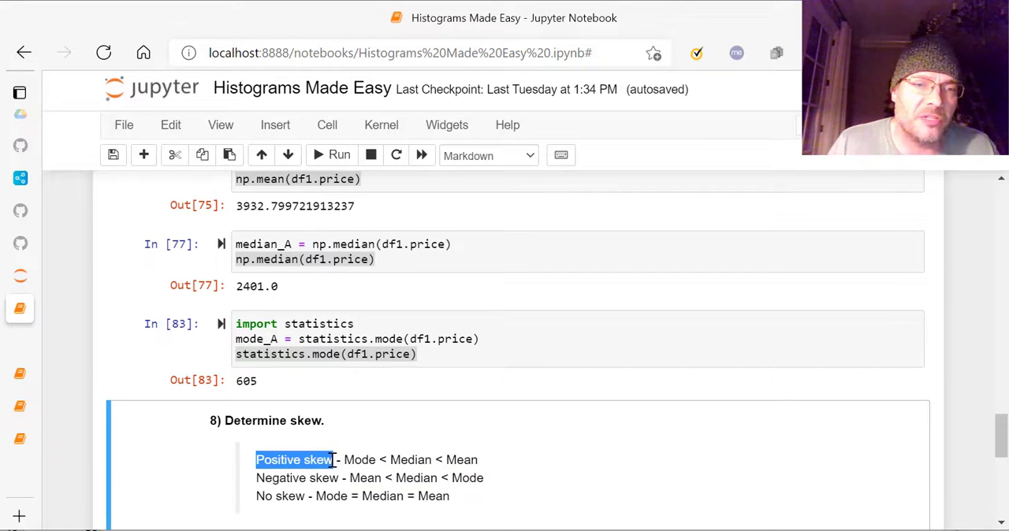
pyautogui.moveTo(572, 468)
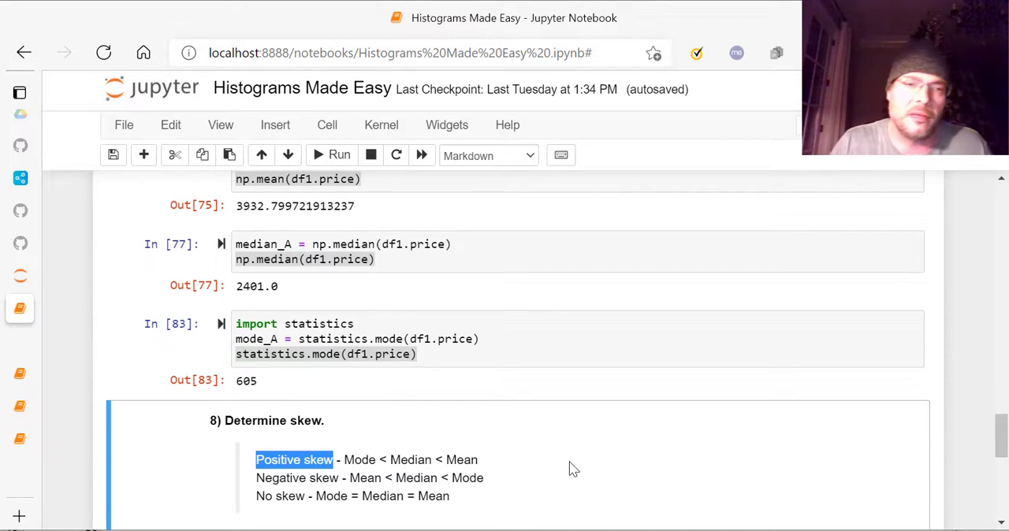
pyautogui.scroll(-3)
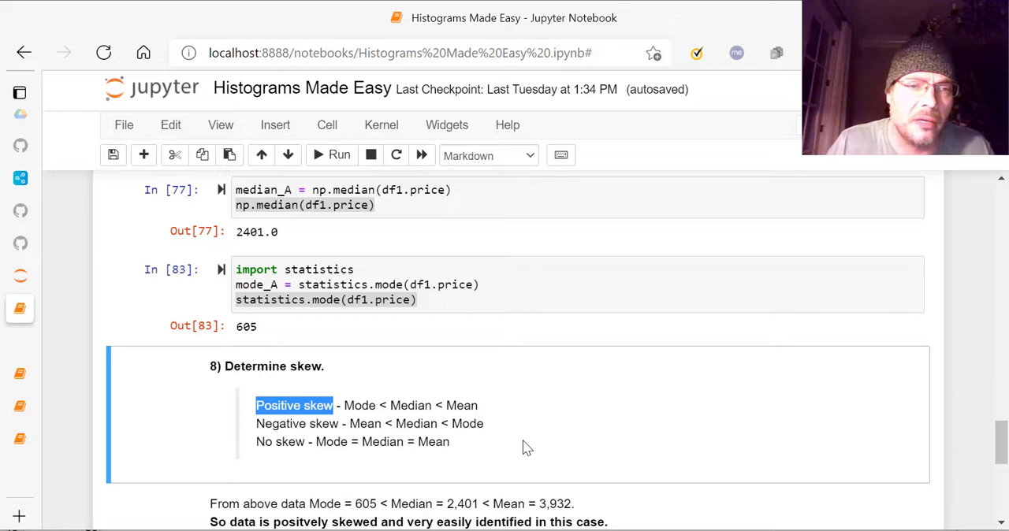
pyautogui.scroll(-3)
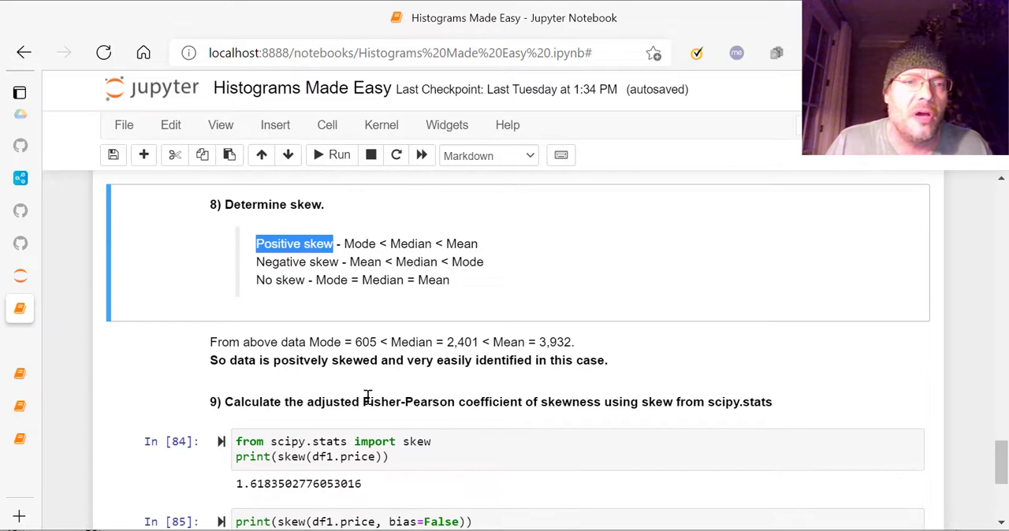
pyautogui.moveTo(272, 399)
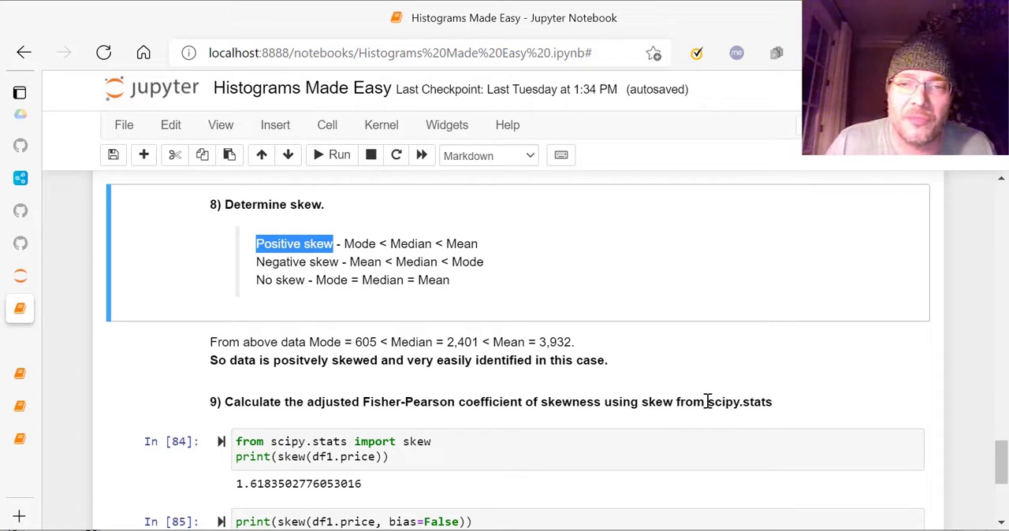
# Highlight 'scipy.stats' and the Fisher-Pearson wording, then show cells 84 and 85 (skew about 1.618)
pyautogui.doubleClick(722, 402)
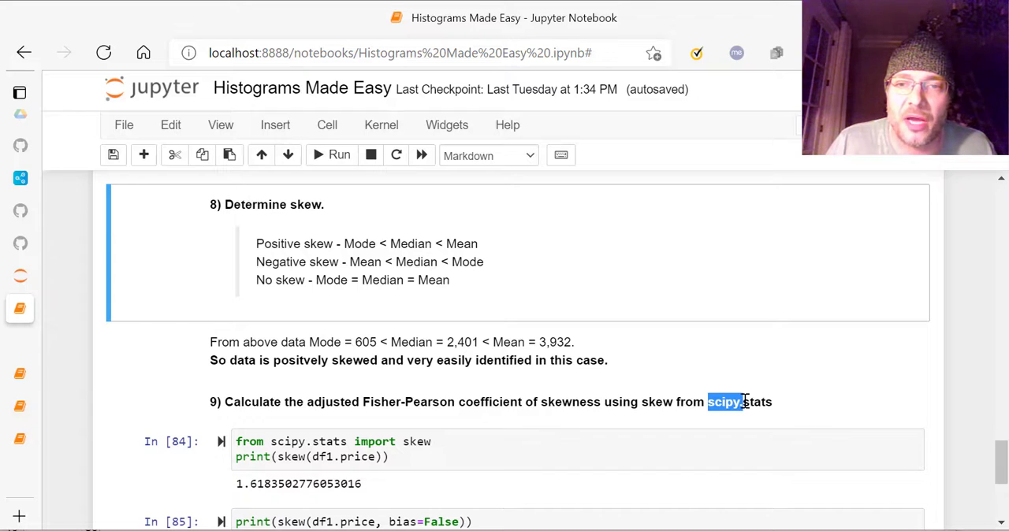
pyautogui.click(364, 407)
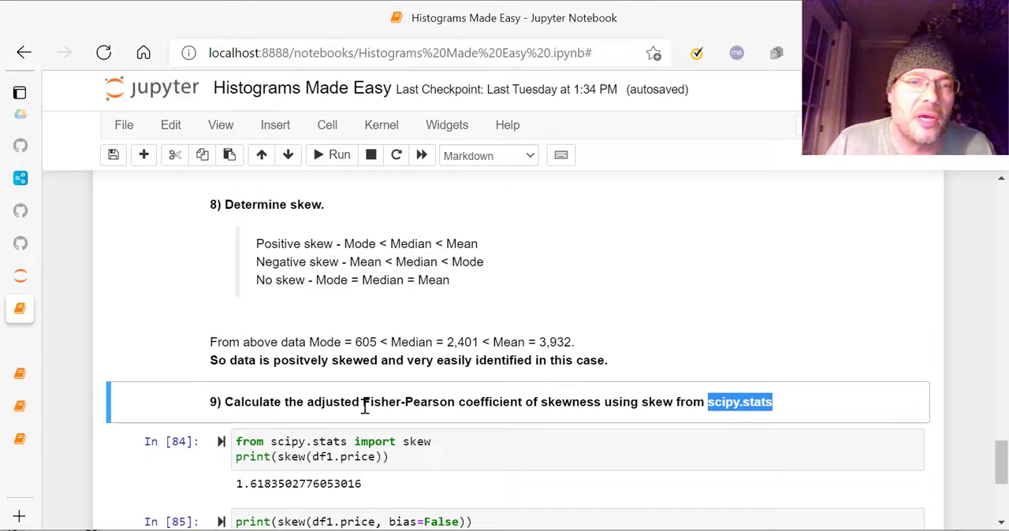
pyautogui.doubleClick(401, 402)
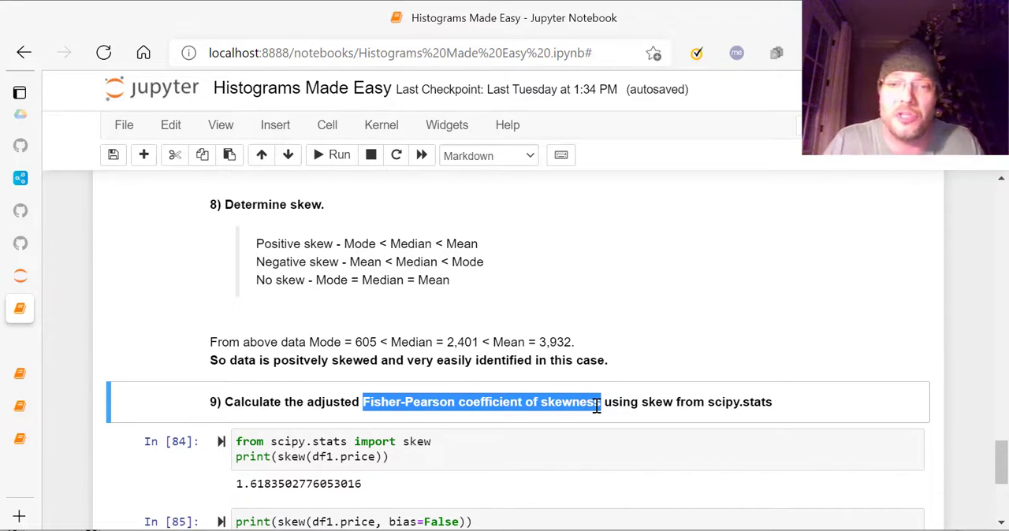
pyautogui.scroll(-3)
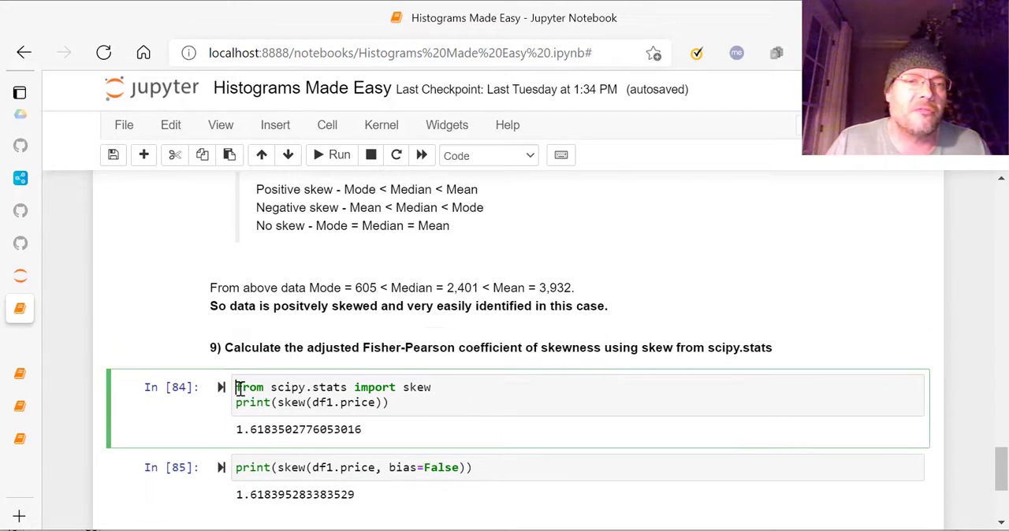
# Highlight cell 84's skewness value, then scroll to the highly positively skewed conclusion
pyautogui.moveTo(236, 387); pyautogui.dragTo(307, 387)
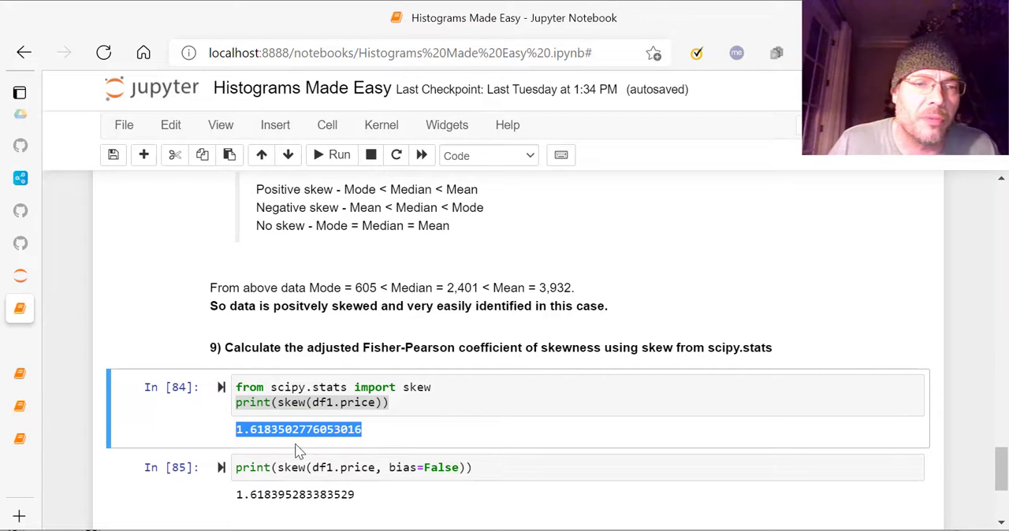
pyautogui.scroll(-3)
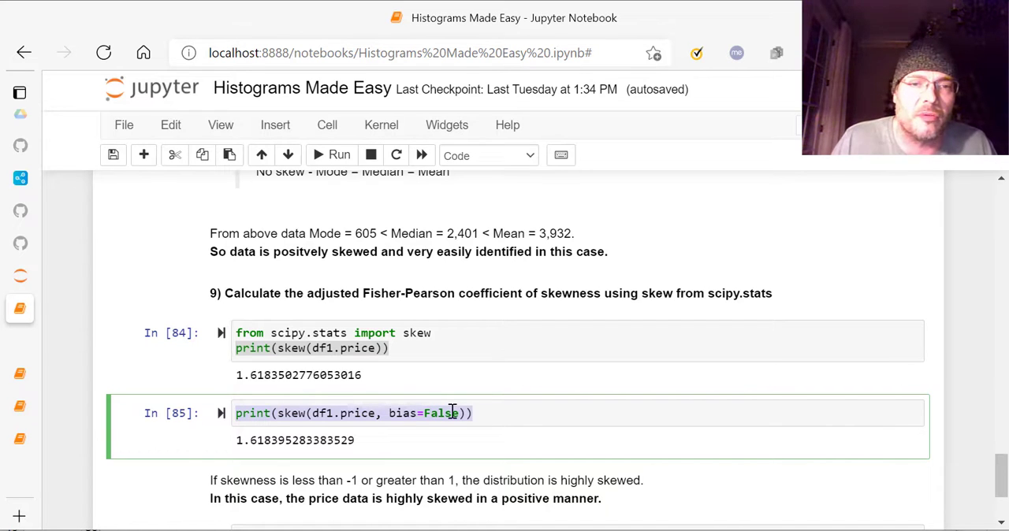
# Highlight the bias-corrected skewness output, then drag the scrollbar back up to Part 2's mean and median
pyautogui.scroll(-3)
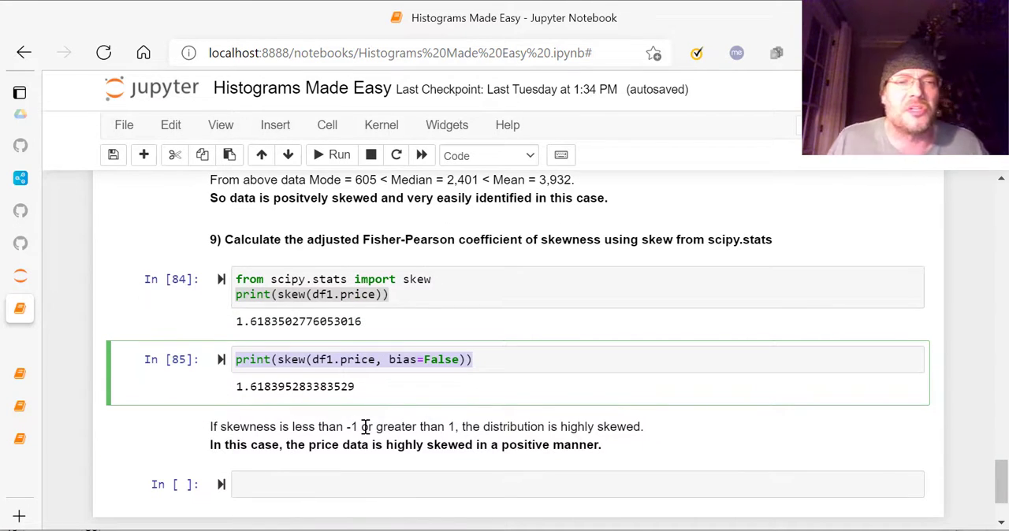
pyautogui.moveTo(434, 416)
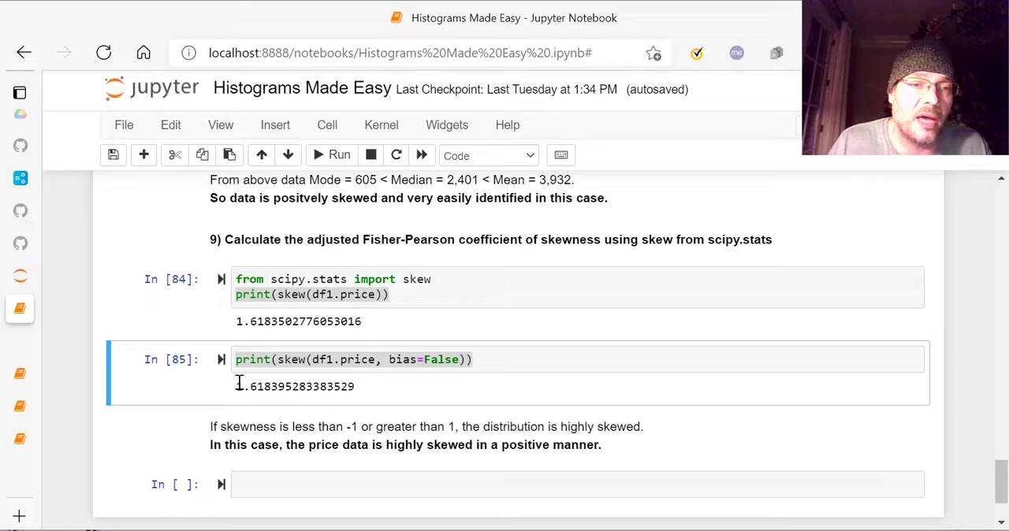
pyautogui.moveTo(237, 386); pyautogui.dragTo(355, 386)
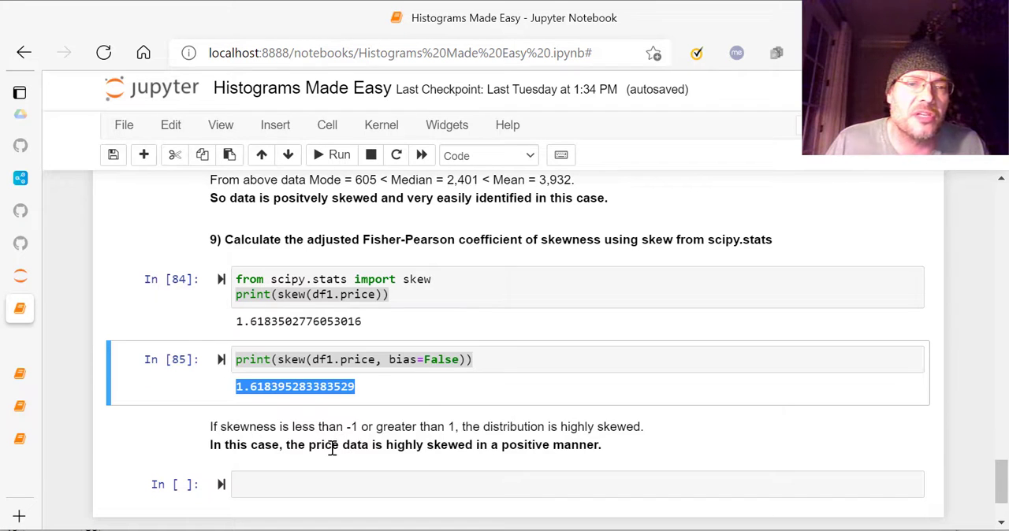
pyautogui.moveTo(286, 444); pyautogui.dragTo(424, 445)
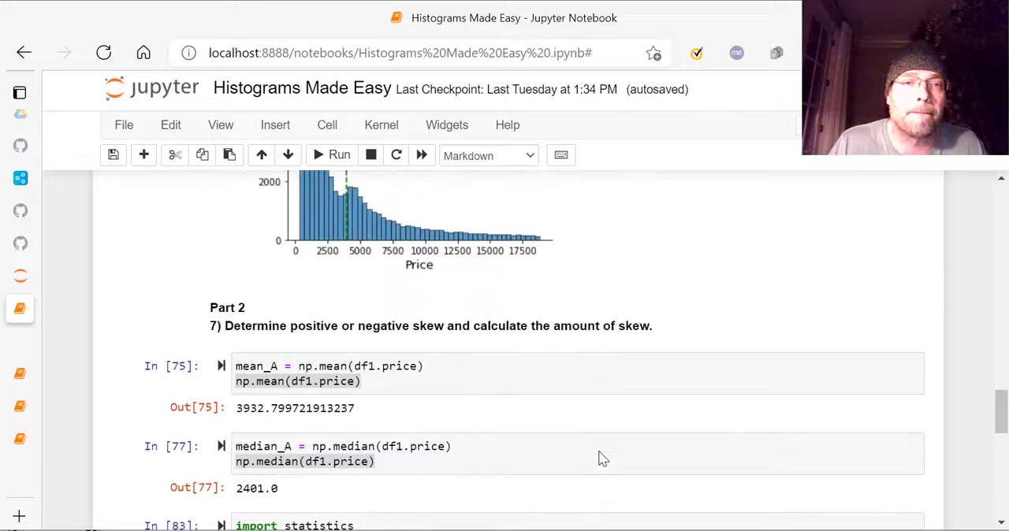
# Revisit the price histogram, then return to cells 75, 77 and 83 with mean, median and mode 605
pyautogui.scroll(3)
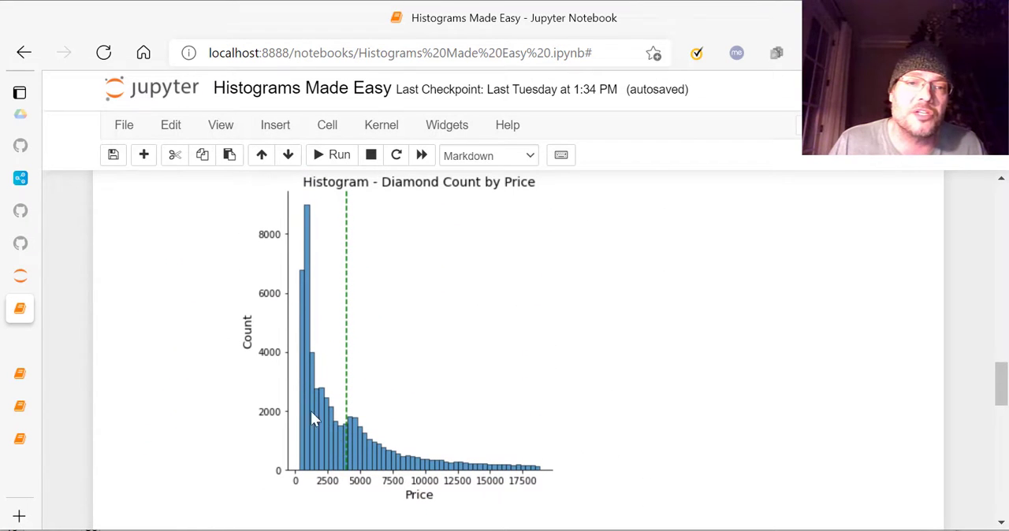
pyautogui.moveTo(241, 299)
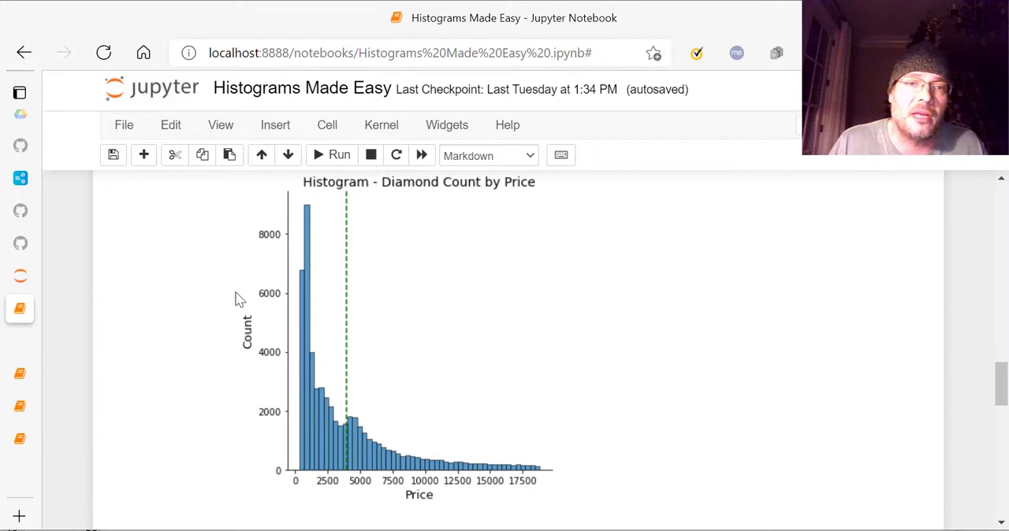
pyautogui.moveTo(364, 358)
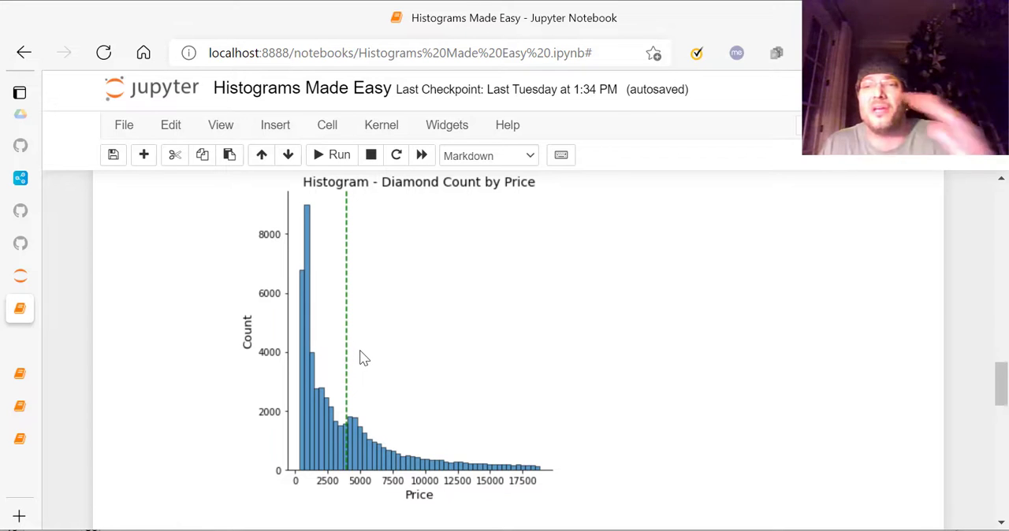
pyautogui.moveTo(573, 488)
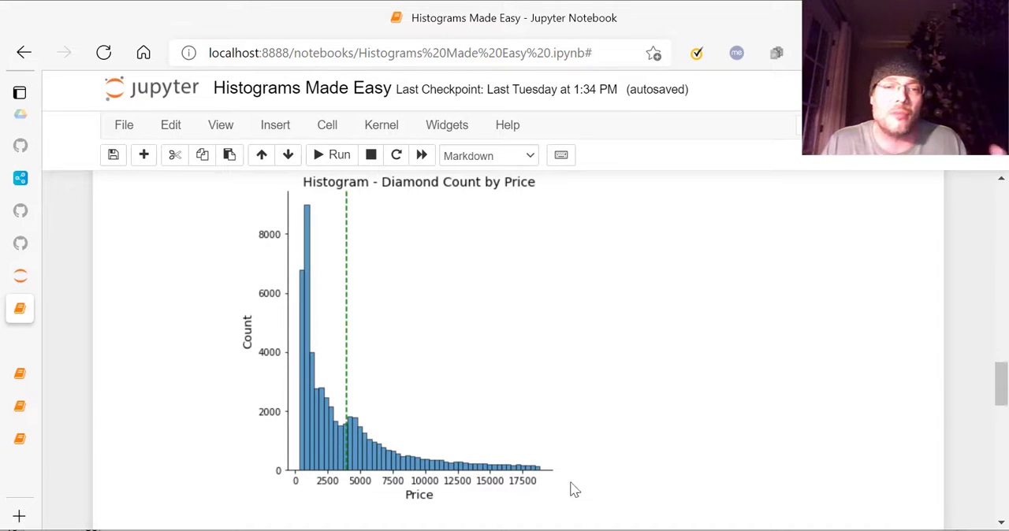
pyautogui.scroll(-3)
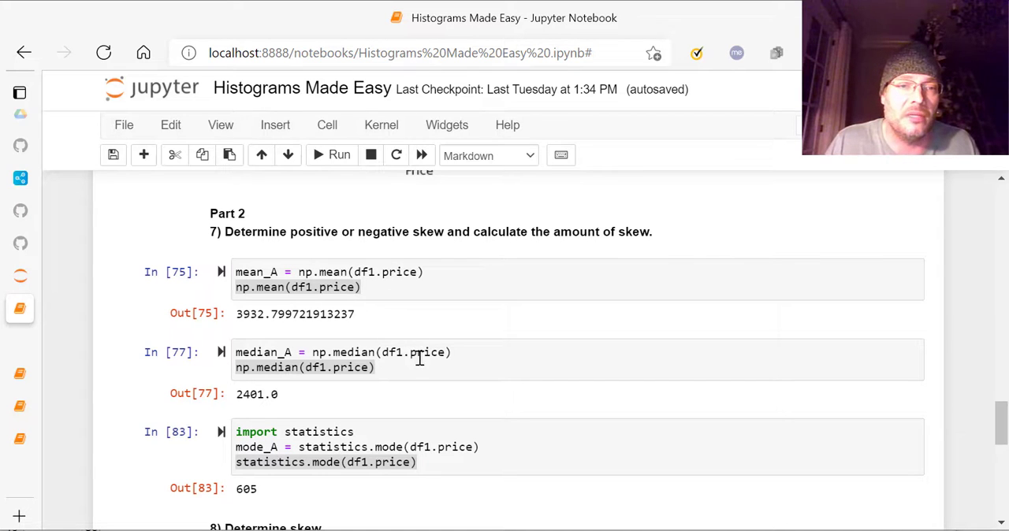
pyautogui.moveTo(480, 421)
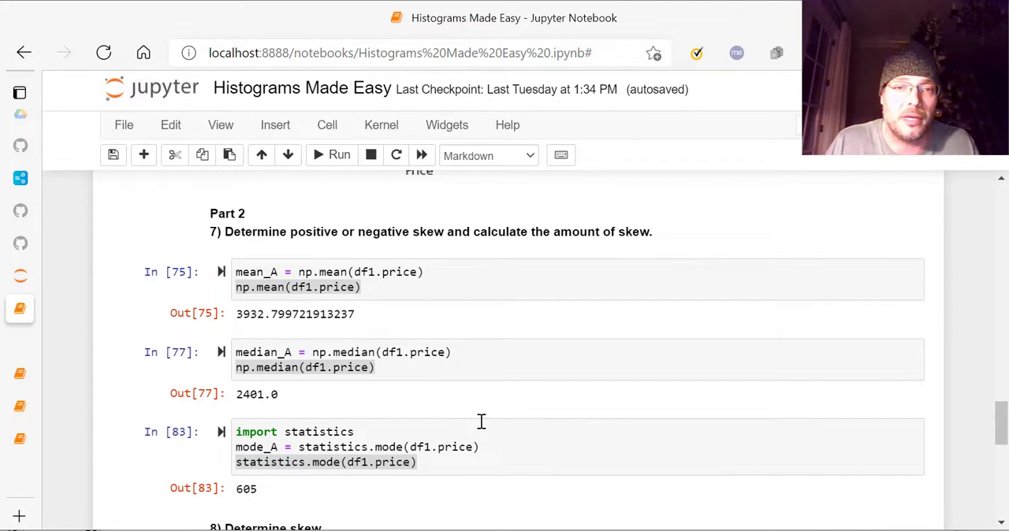
# Highlight the Mode < Median < Mean rule in step 8, then continue to step 9's scipy skew result
pyautogui.scroll(-3)
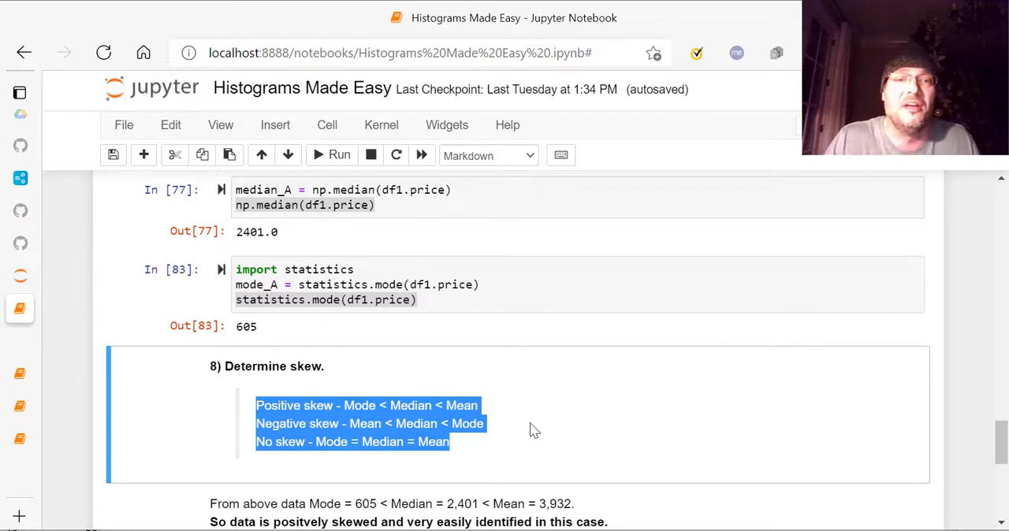
pyautogui.click(340, 423)
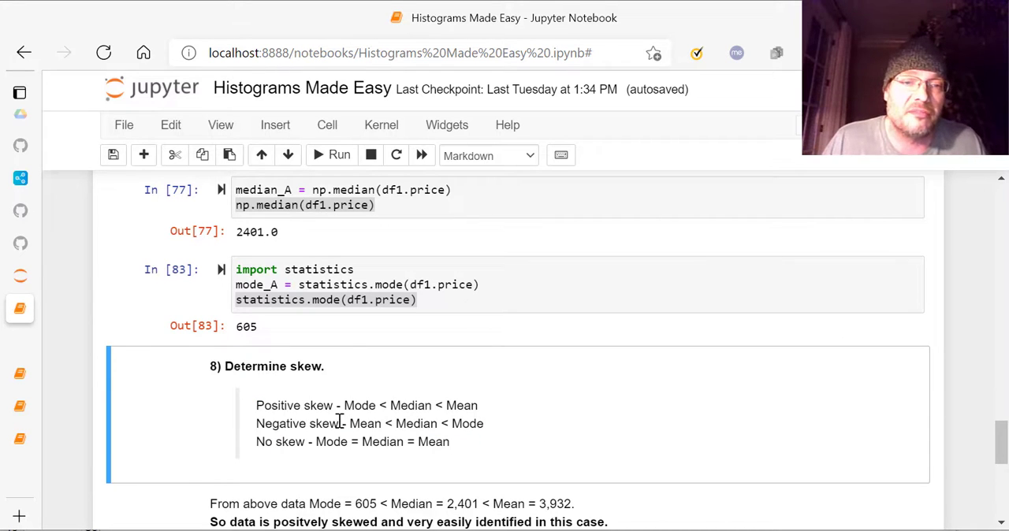
pyautogui.moveTo(350, 423); pyautogui.dragTo(483, 423)
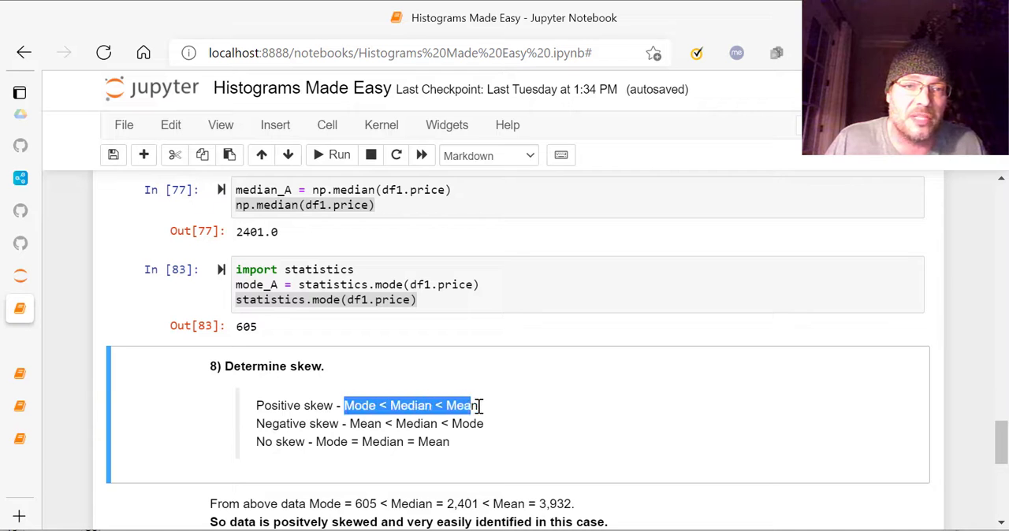
pyautogui.scroll(-3)
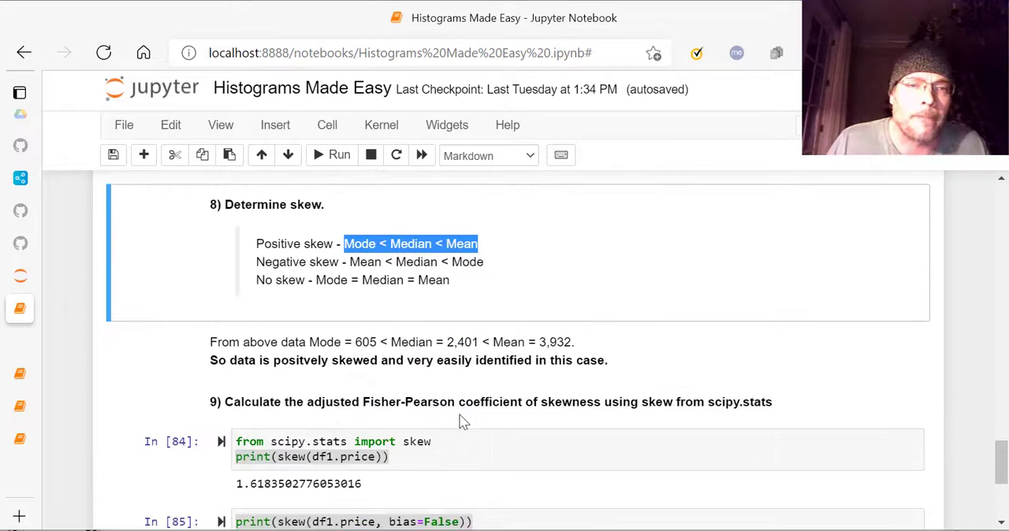
# Select cells 84 and 85, highlight the 1.6184 bias-corrected skew, then reach the conclusion note
pyautogui.scroll(-3)
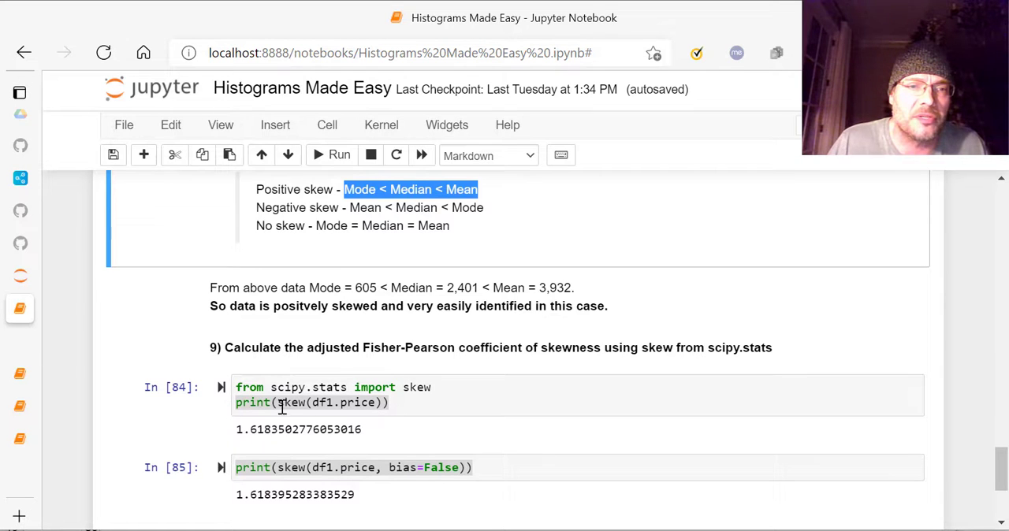
pyautogui.click(327, 403)
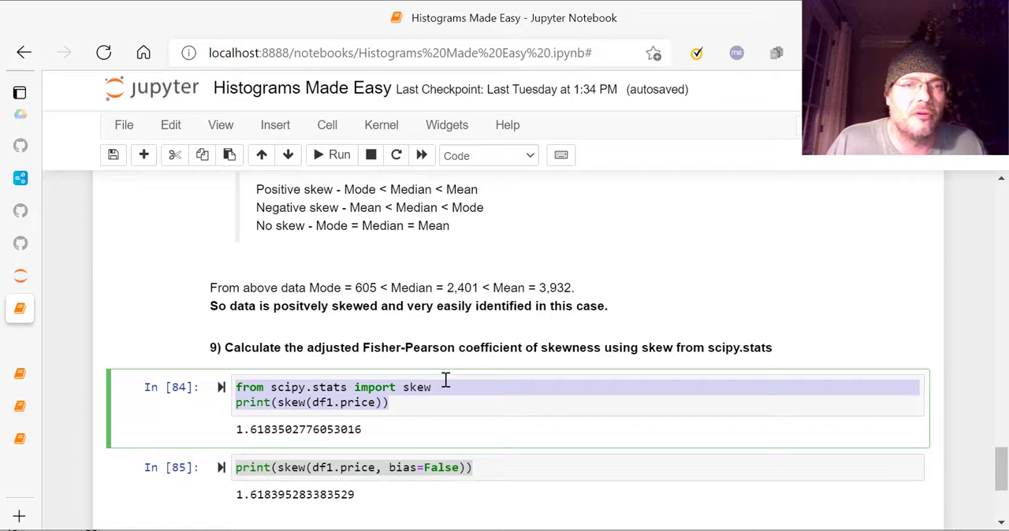
pyautogui.moveTo(398, 386)
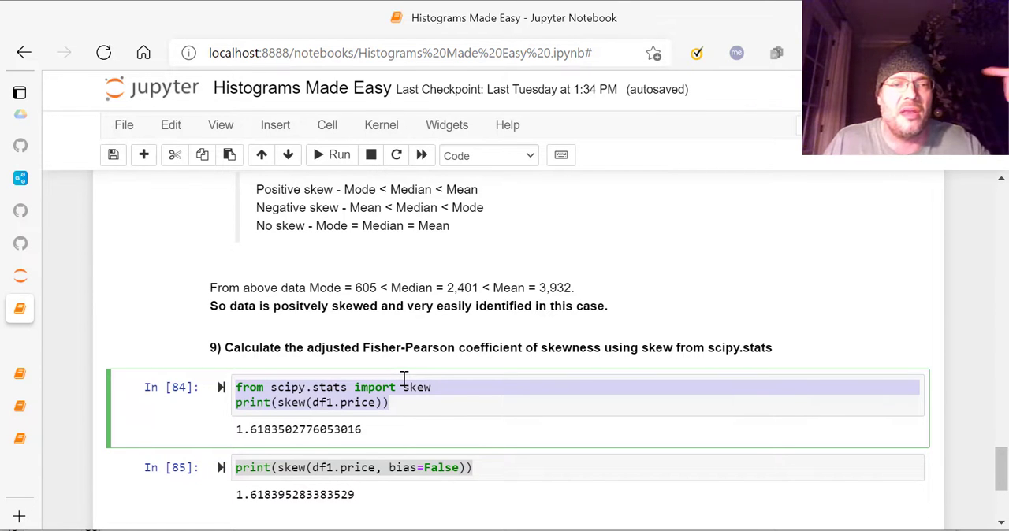
pyautogui.click(522, 467)
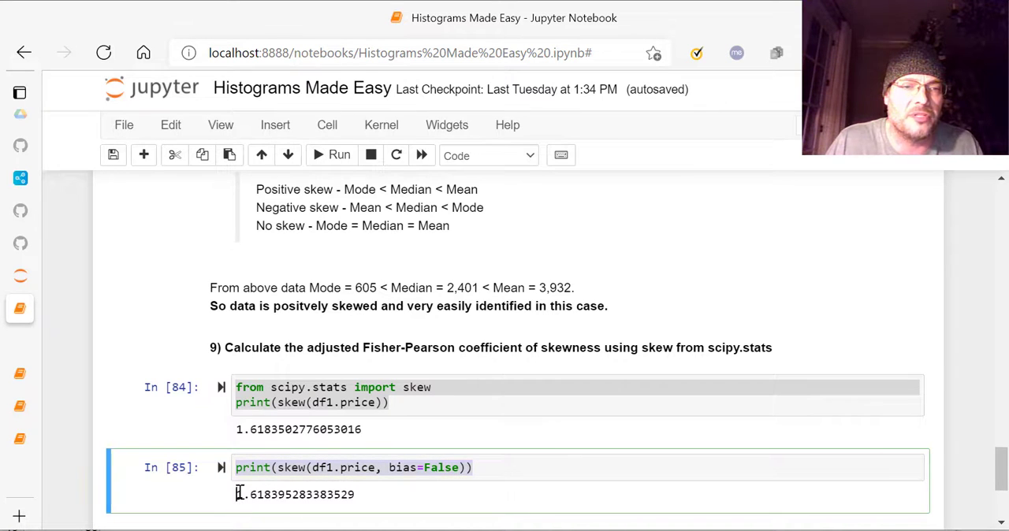
pyautogui.moveTo(237, 494); pyautogui.dragTo(315, 494)
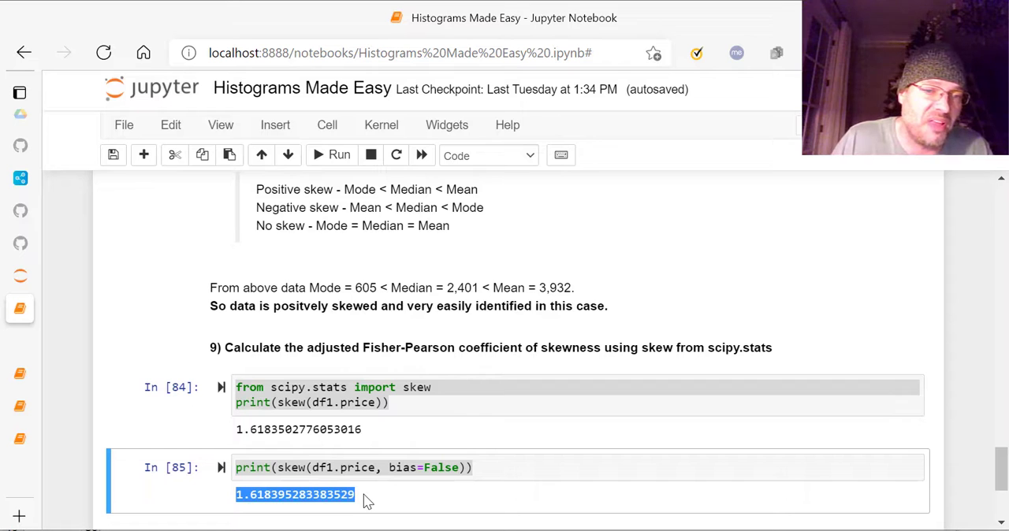
pyautogui.scroll(-3)
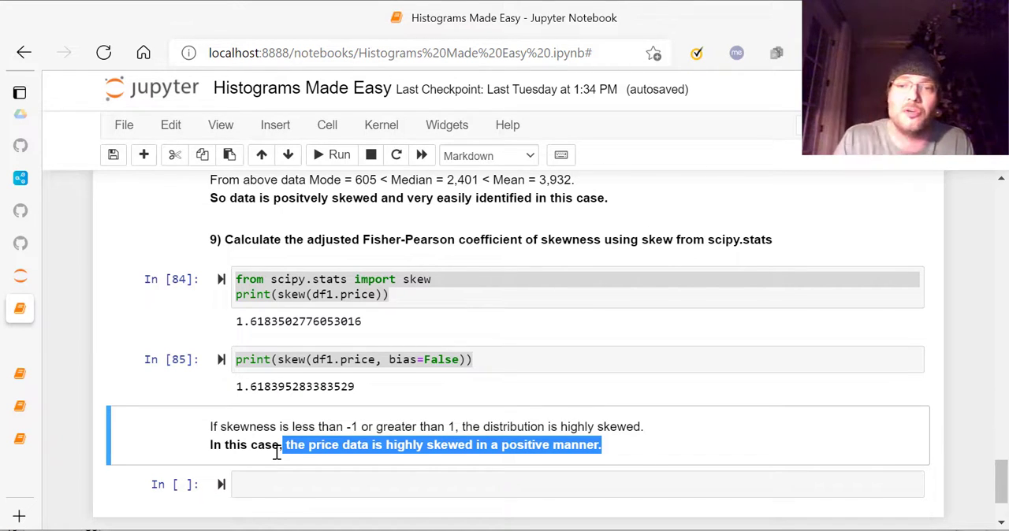
pyautogui.moveTo(409, 477)
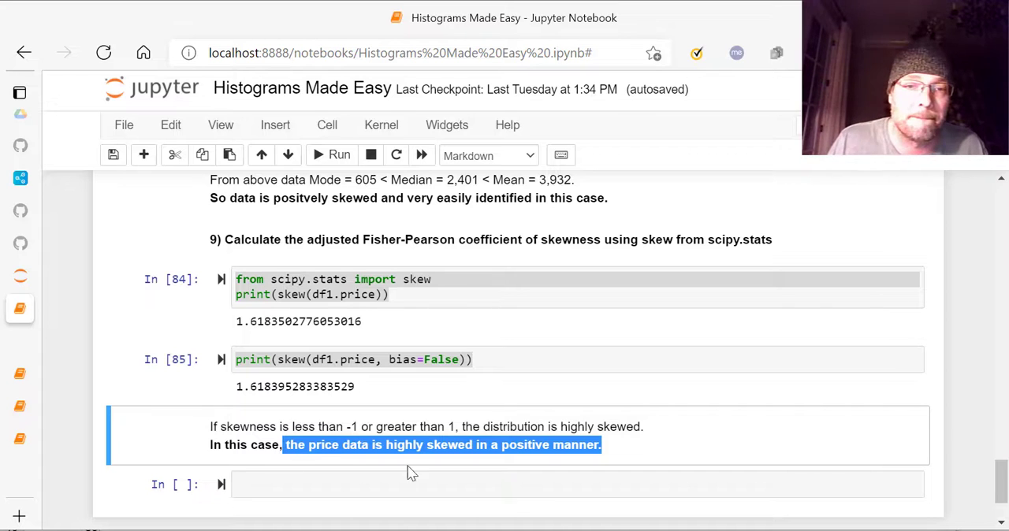
pyautogui.moveTo(640, 445)
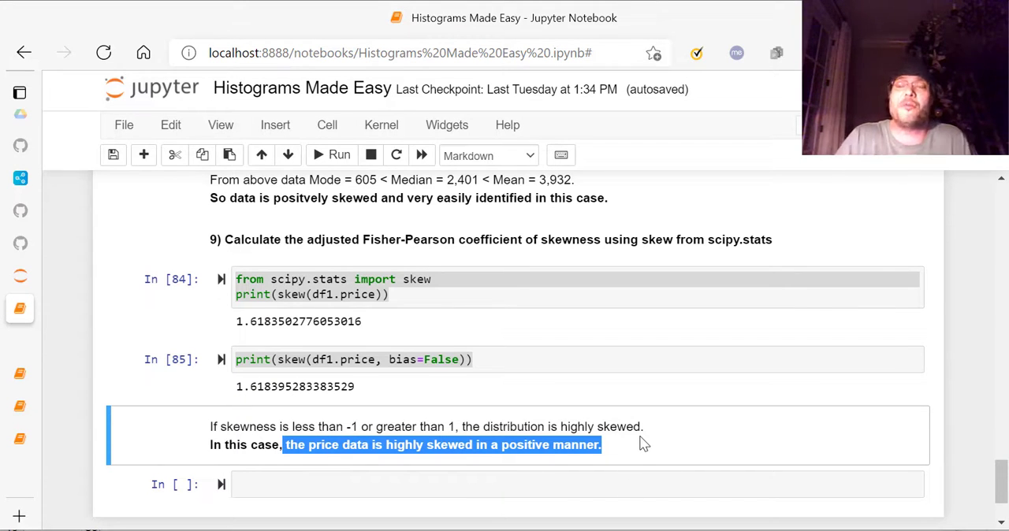